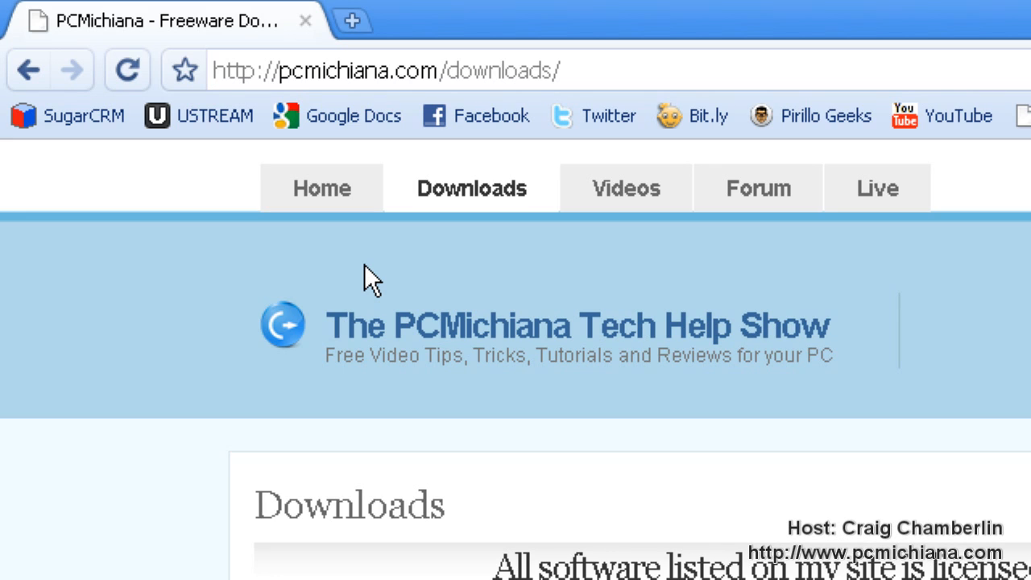
pyautogui.moveTo(432, 61)
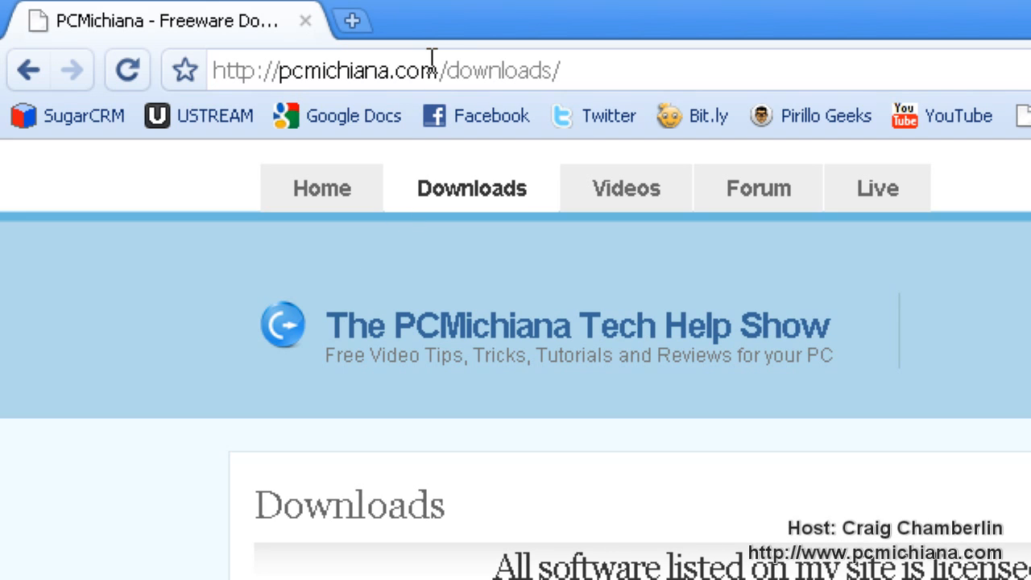
# Run the downloaded Smart Defrag installer and accept the license agreement
pyautogui.scroll(-3)
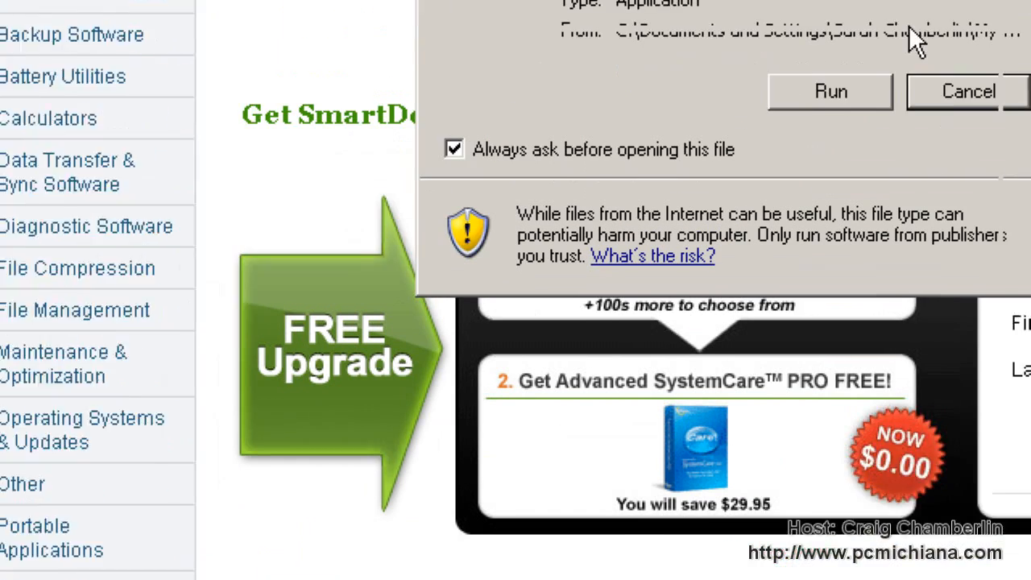
pyautogui.click(829, 90)
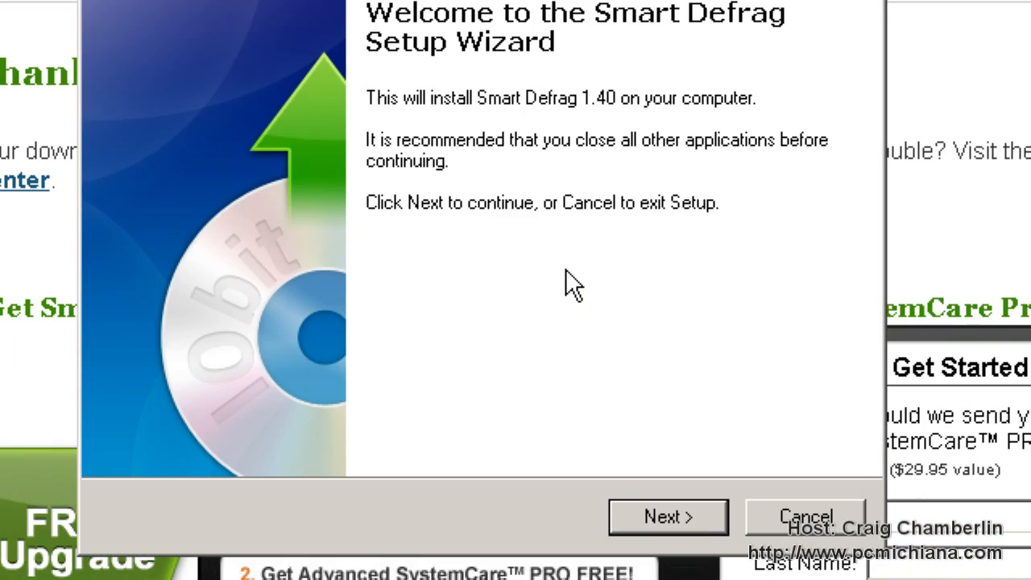
pyautogui.click(667, 516)
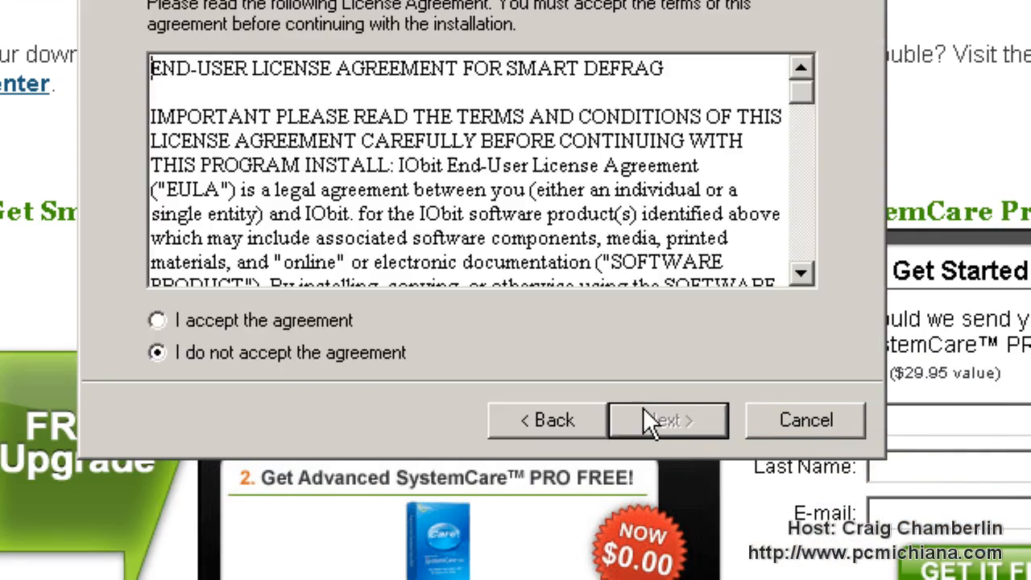
pyautogui.click(158, 319)
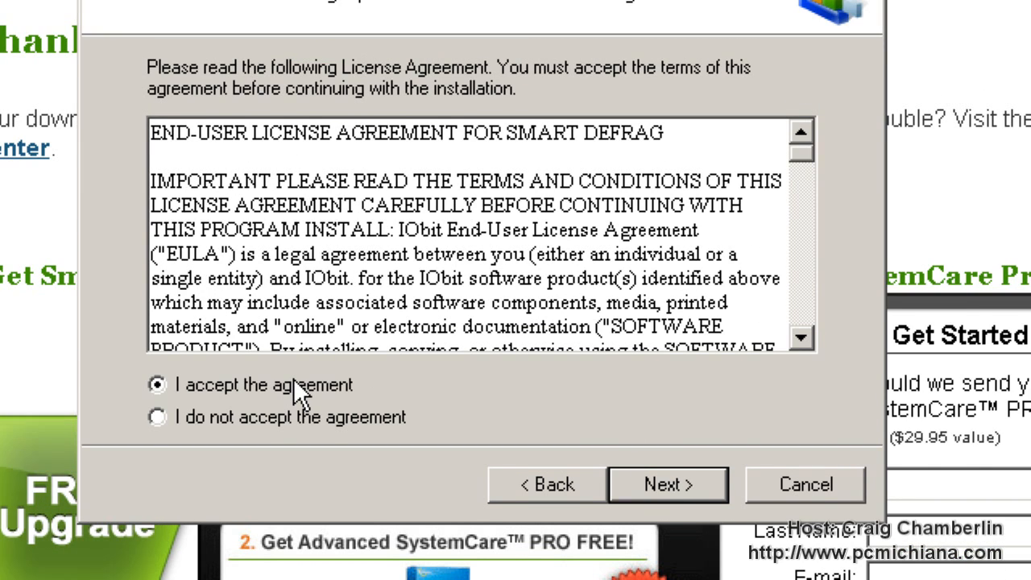
pyautogui.moveTo(306, 319)
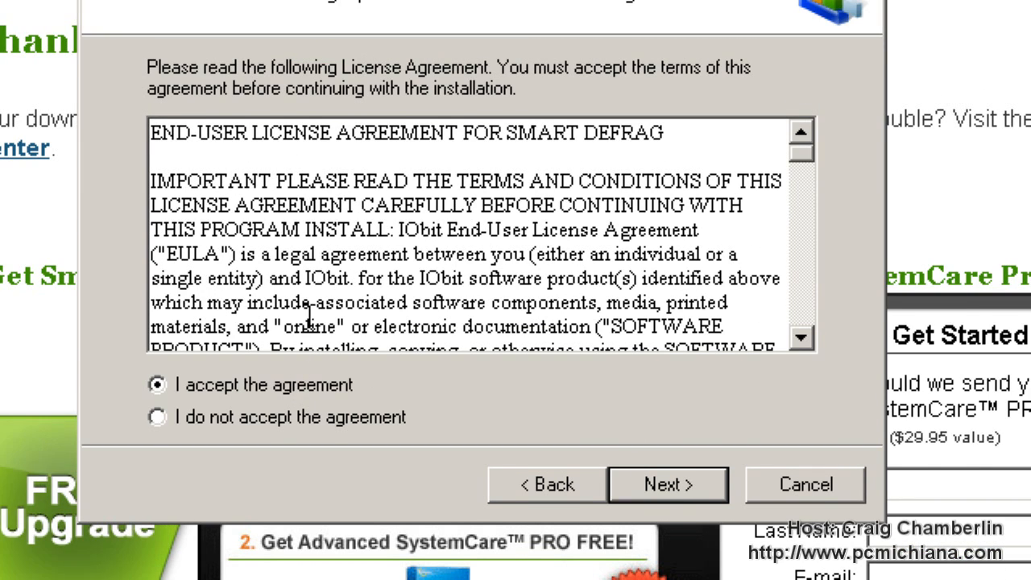
# Keep the default Smart Defrag install folder and the desktop icon, advancing to the toolbar offer
pyautogui.click(667, 483)
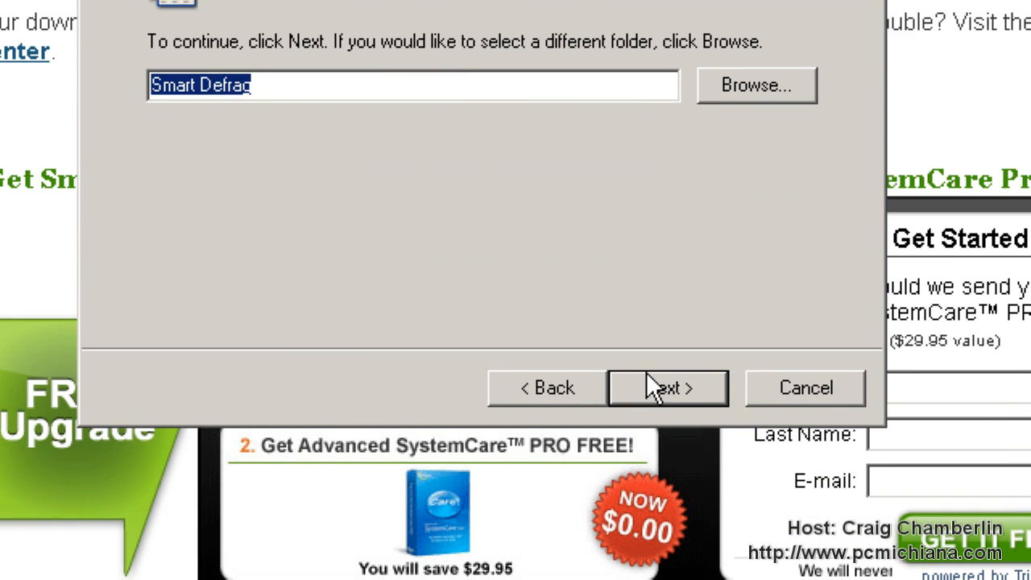
pyautogui.click(667, 386)
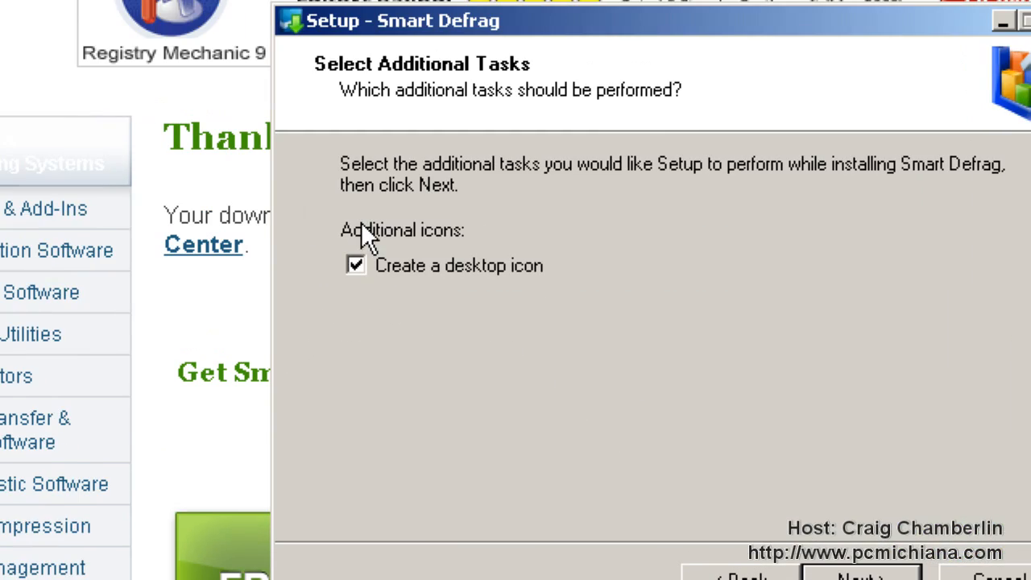
pyautogui.click(860, 573)
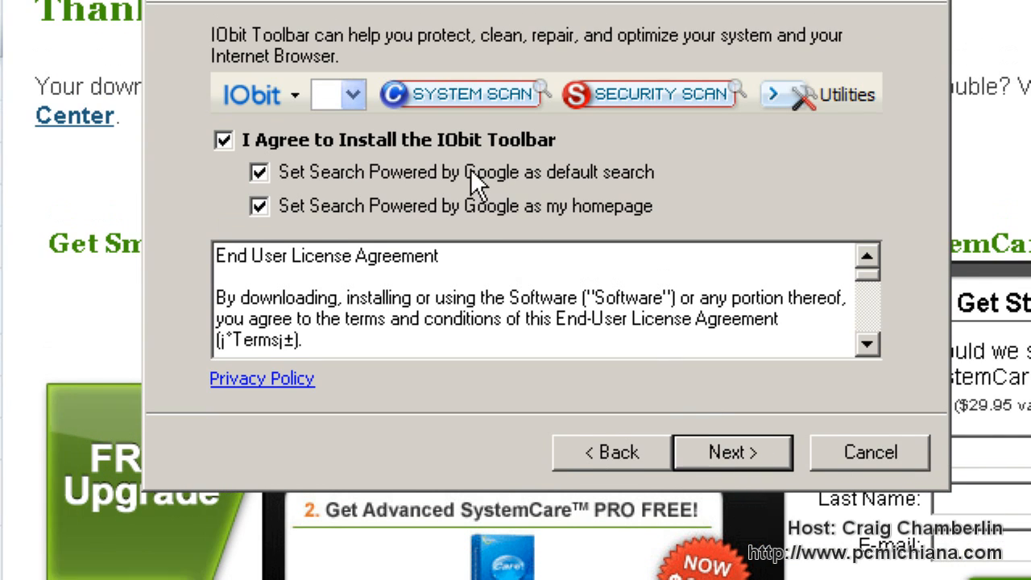
pyautogui.moveTo(423, 181)
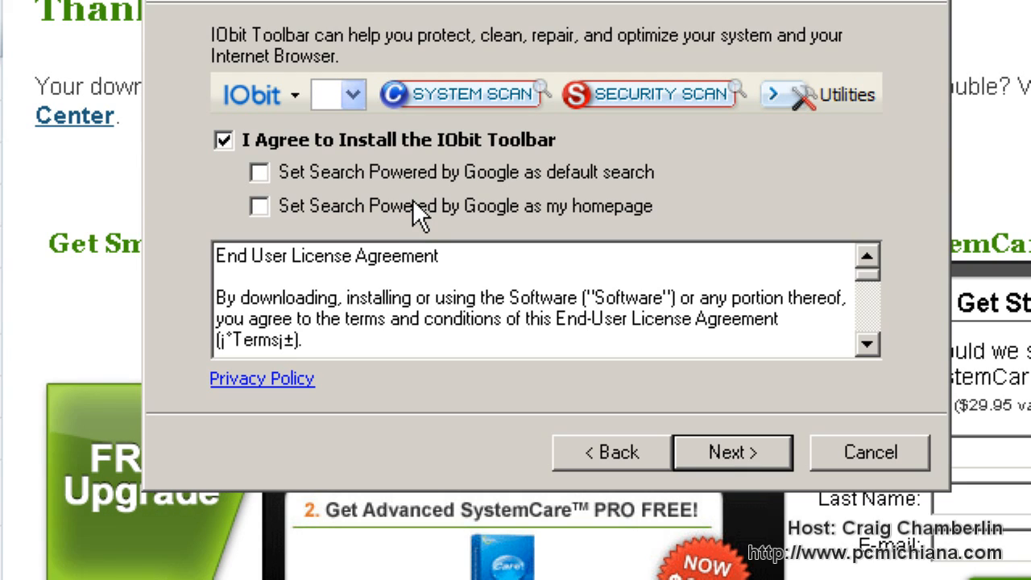
pyautogui.moveTo(354, 158)
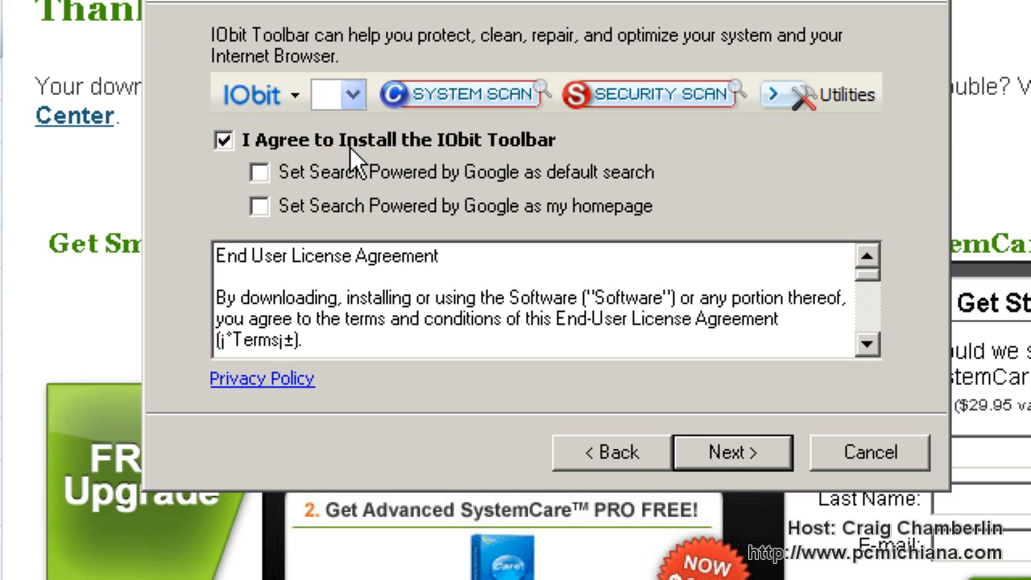
# Opt out of installing the IObit Toolbar in the setup wizard
pyautogui.click(731, 451)
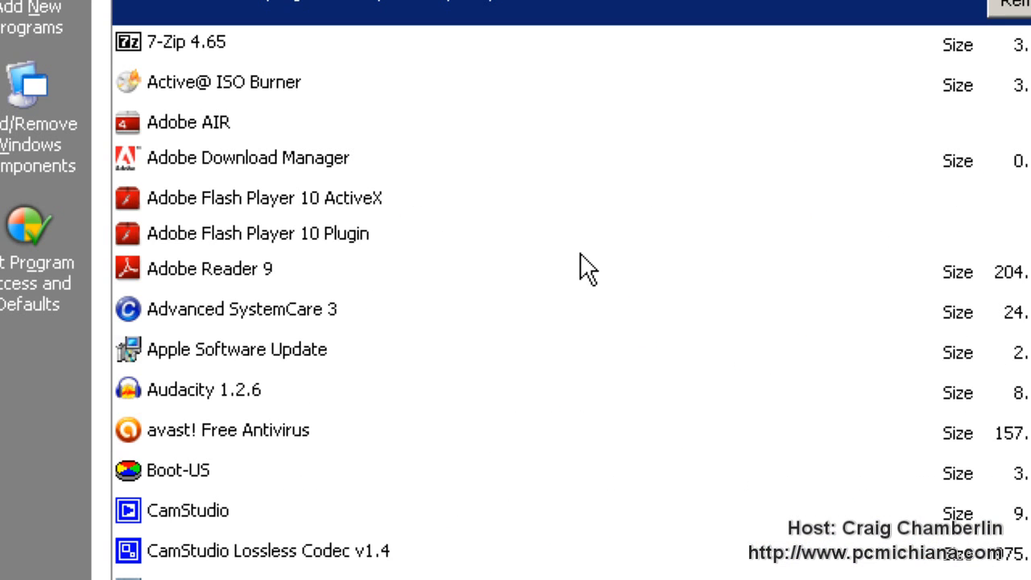
# Uninstall the IObitCom Toolbar from Add or Remove Programs and finish the wizard
pyautogui.scroll(-3)
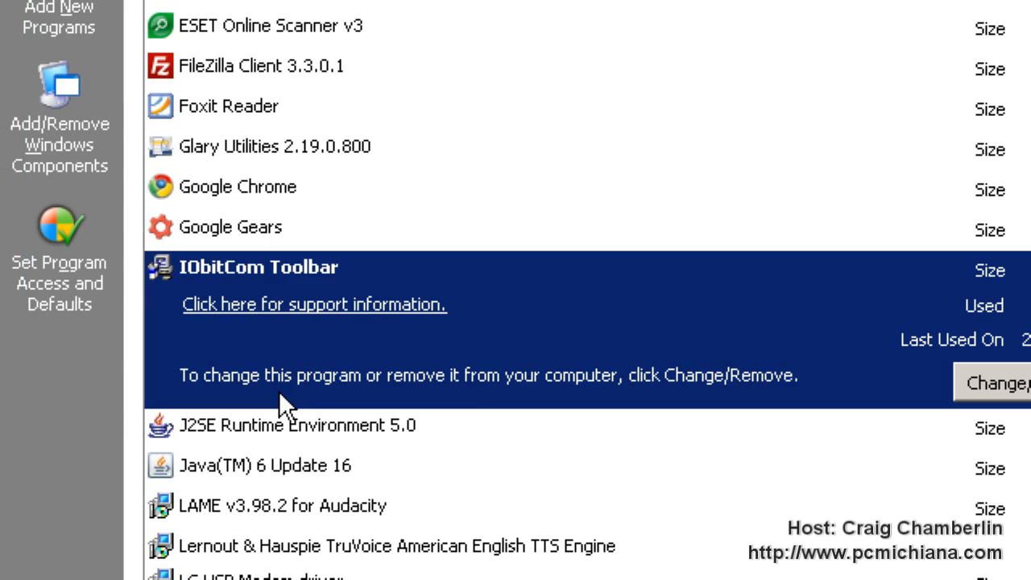
pyautogui.click(996, 384)
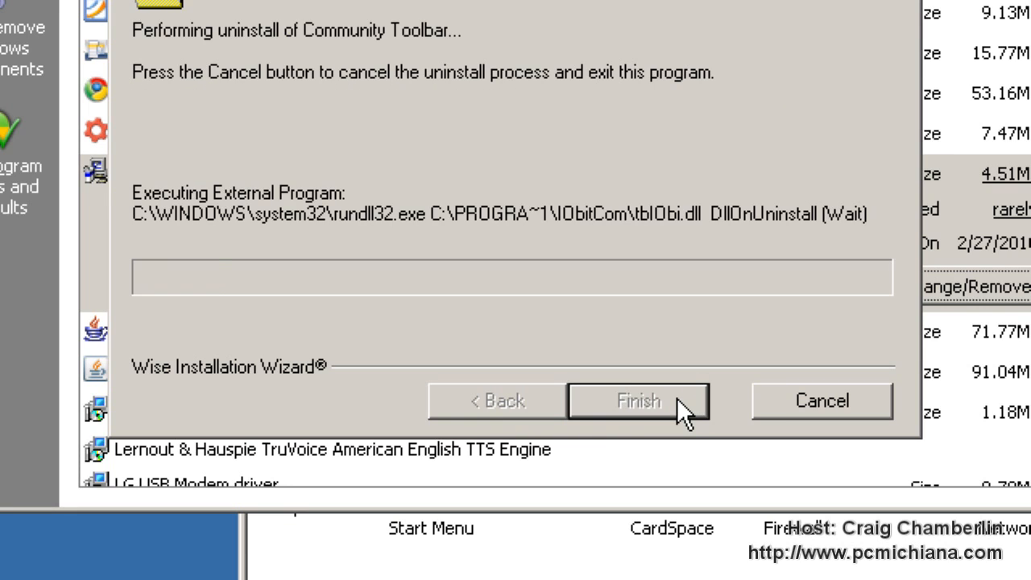
pyautogui.click(638, 400)
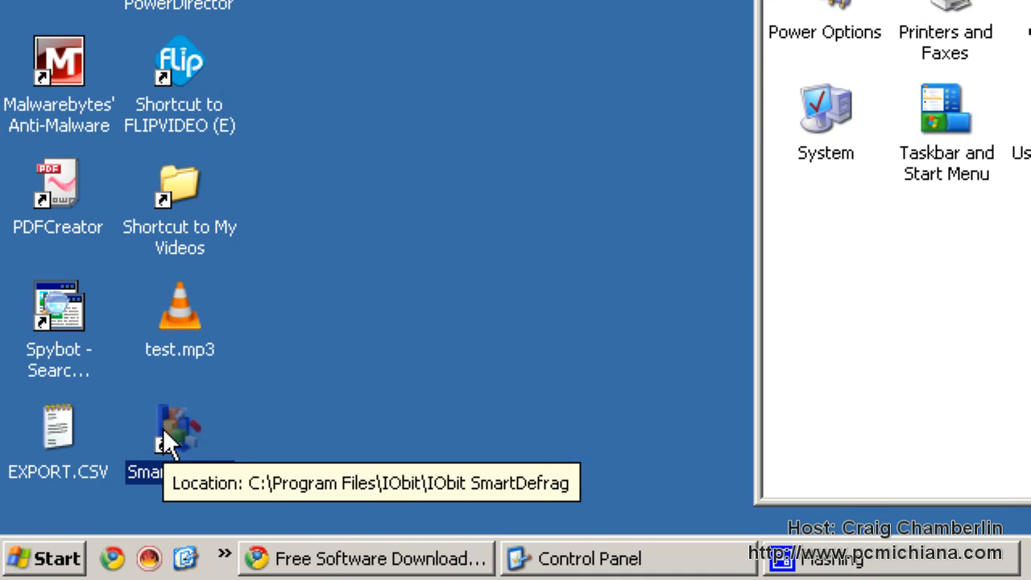
# Launch Smart Defrag from the desktop and switch off 'Enable Auto Defrag' in its settings
pyautogui.doubleClick(179, 423)
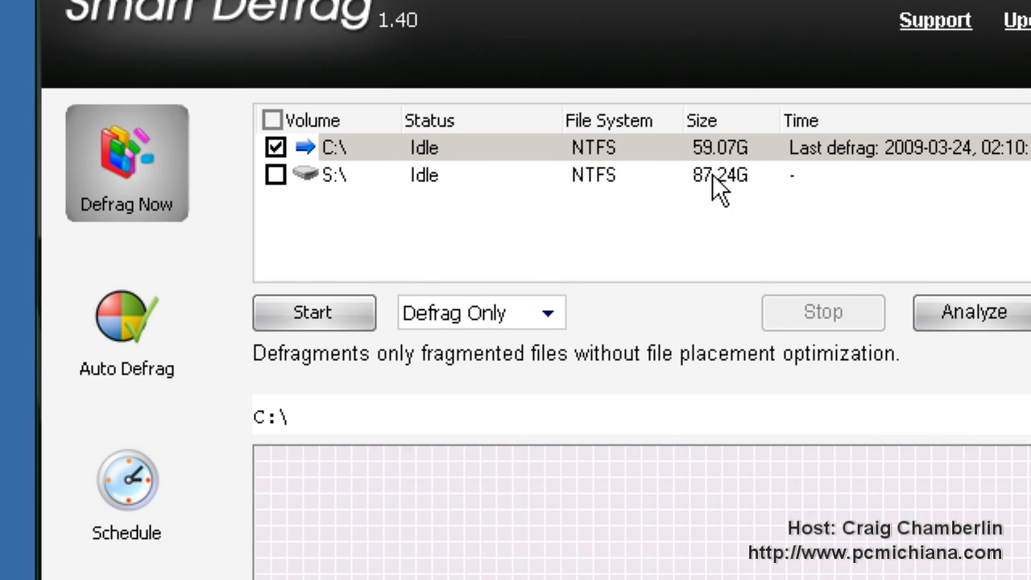
pyautogui.click(126, 332)
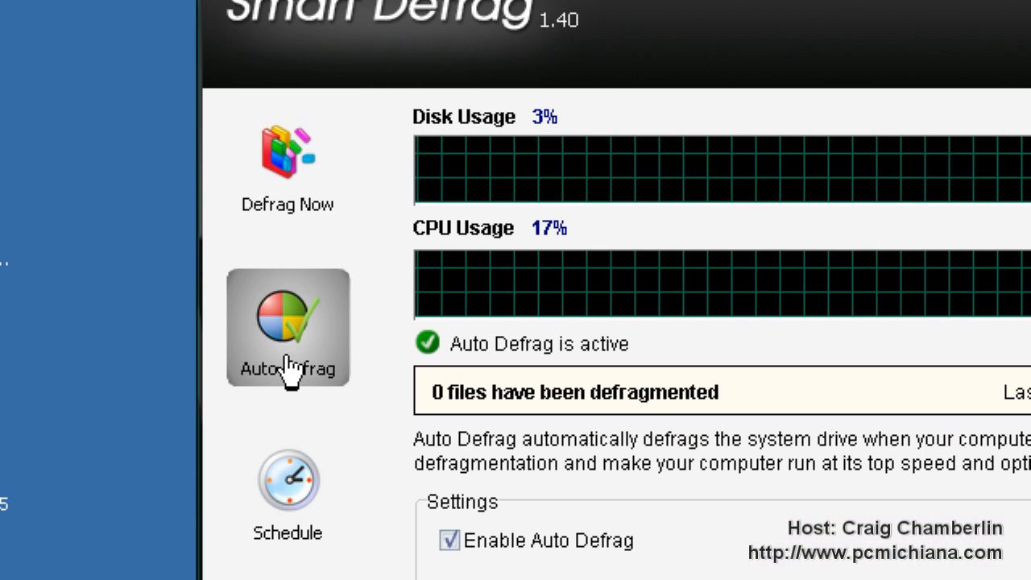
pyautogui.scroll(-3)
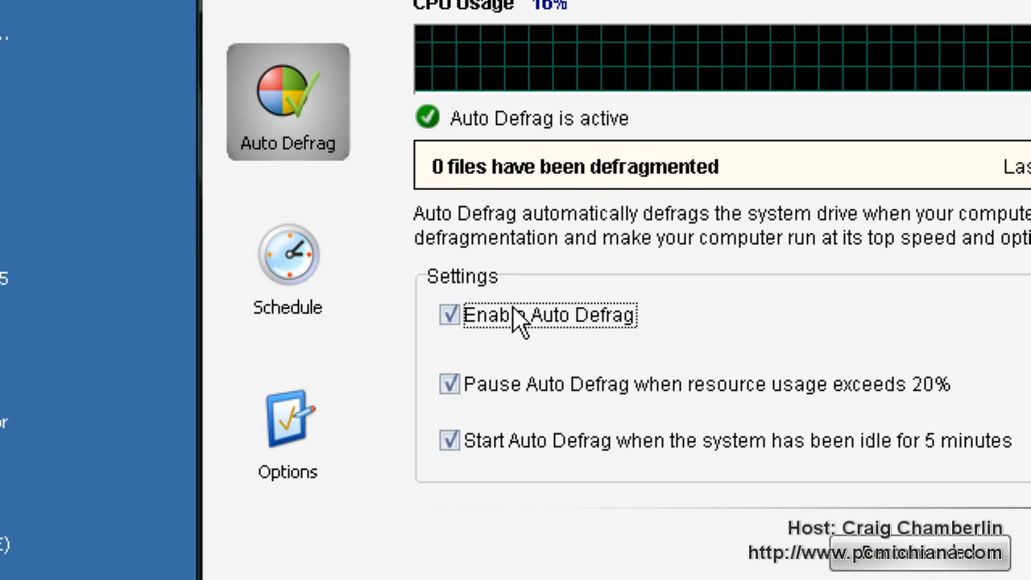
pyautogui.click(449, 314)
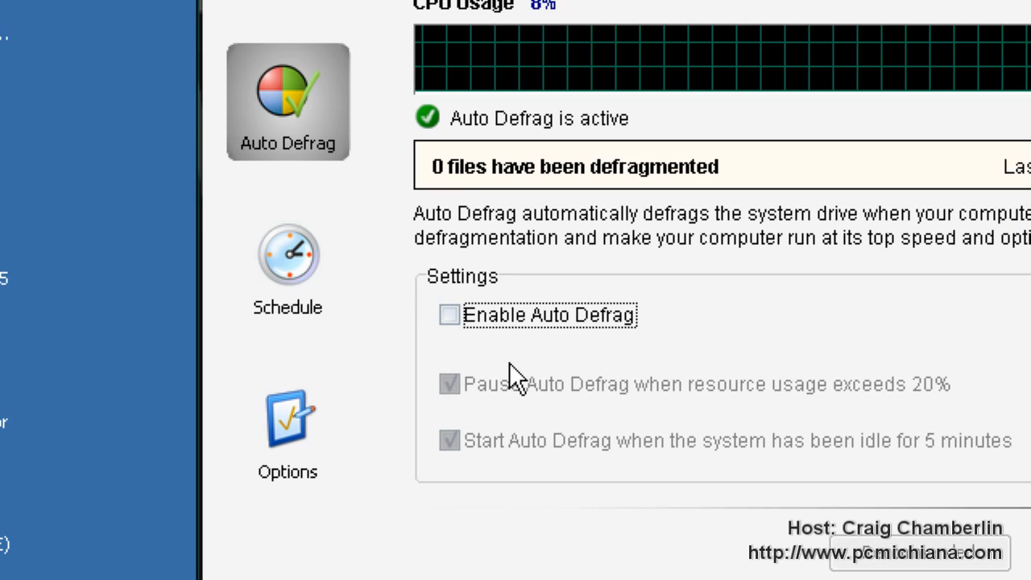
pyautogui.moveTo(498, 351)
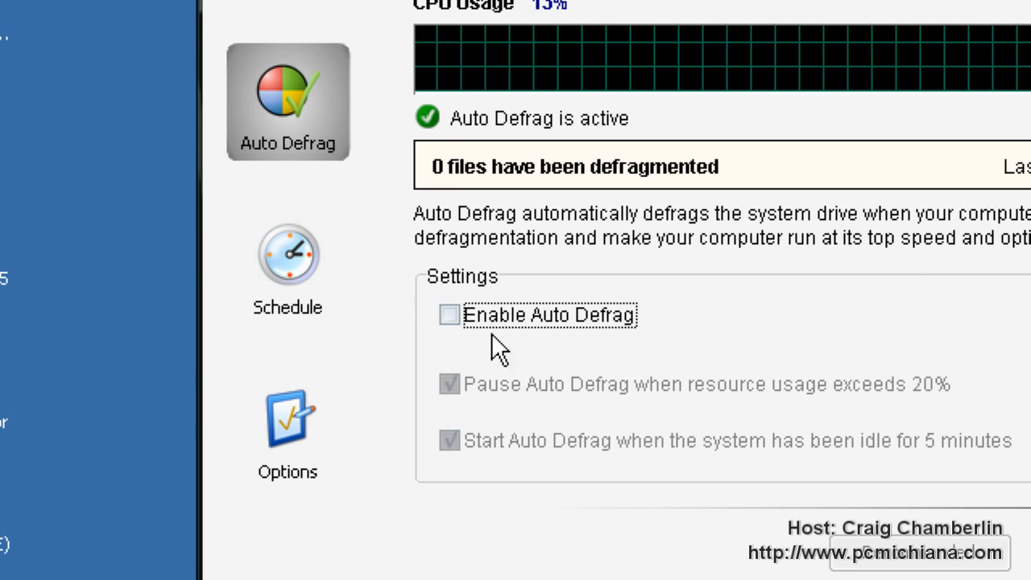
pyautogui.click(287, 100)
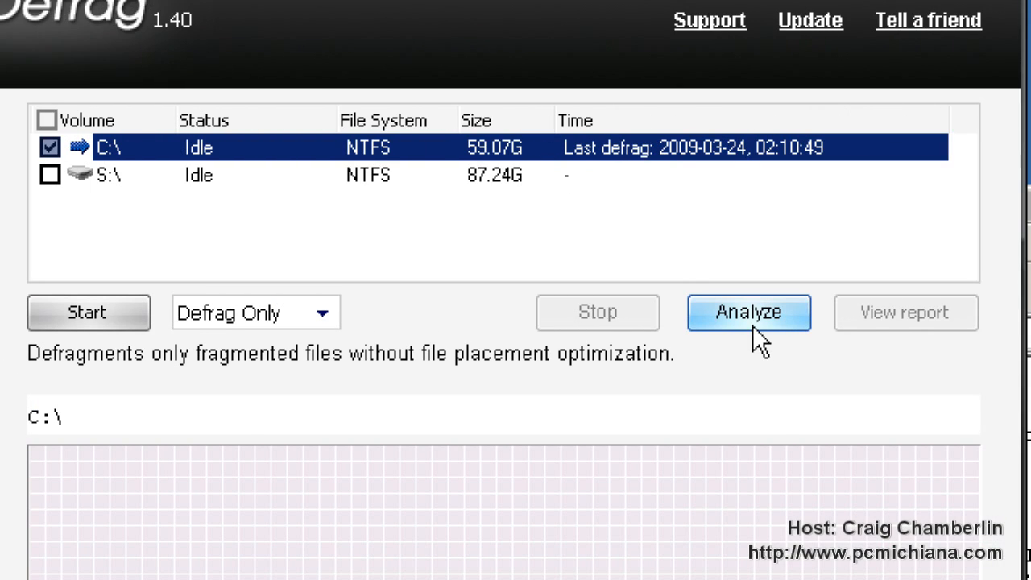
# Analyze drive C: for fragmentation
pyautogui.click(748, 313)
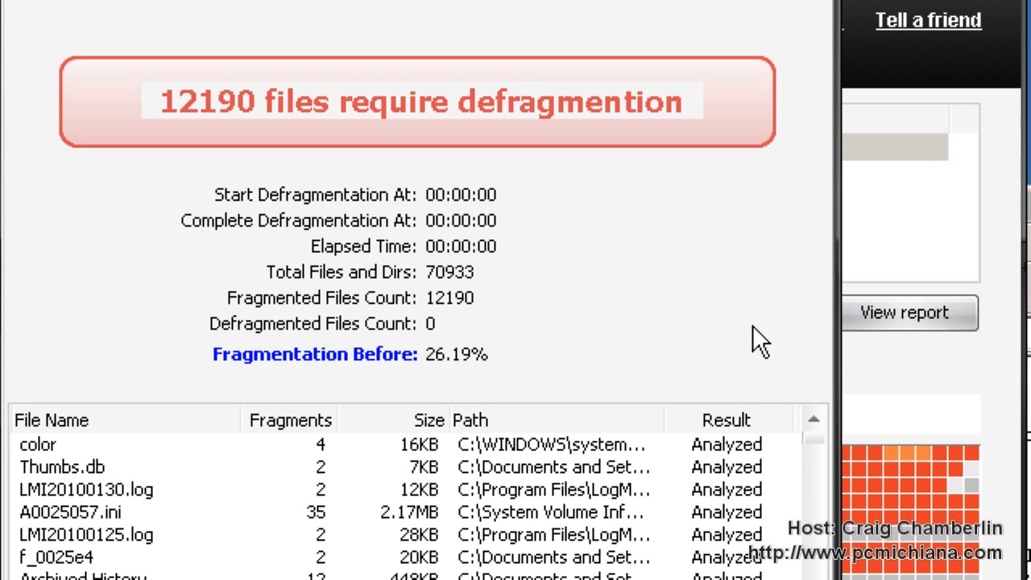
pyautogui.moveTo(522, 234)
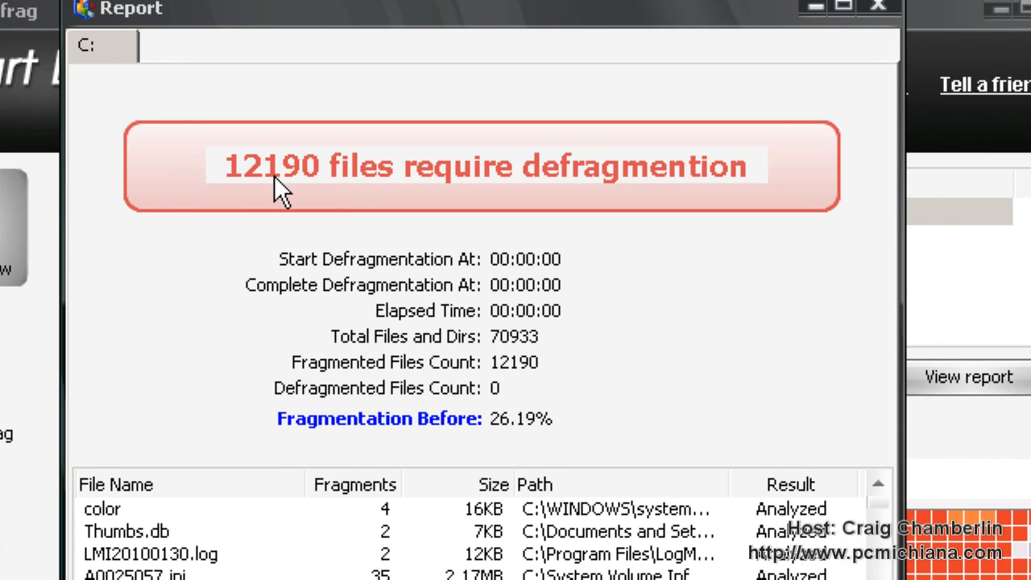
pyautogui.moveTo(309, 180)
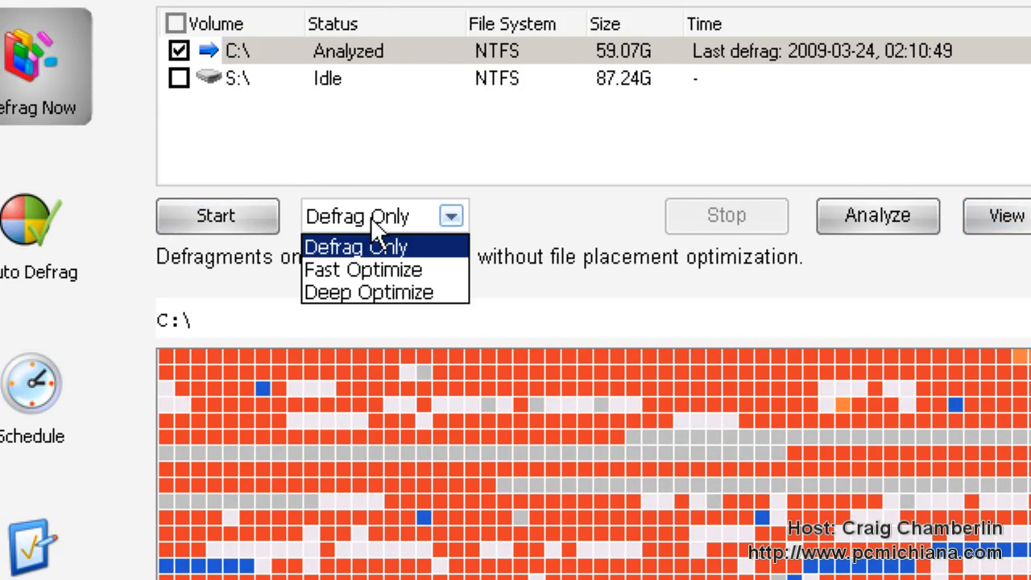
pyautogui.moveTo(374, 270)
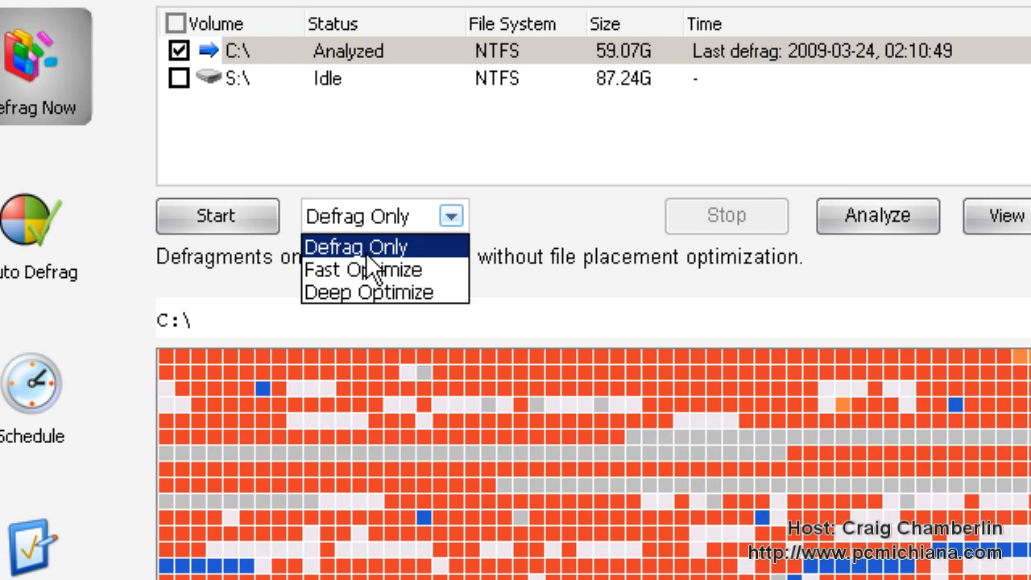
pyautogui.click(356, 247)
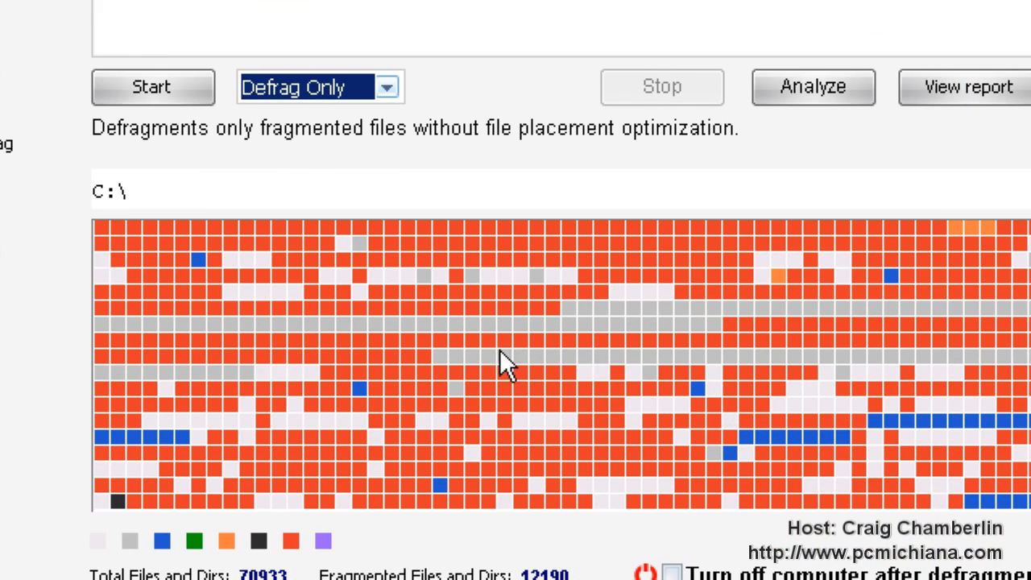
pyautogui.moveTo(592, 394)
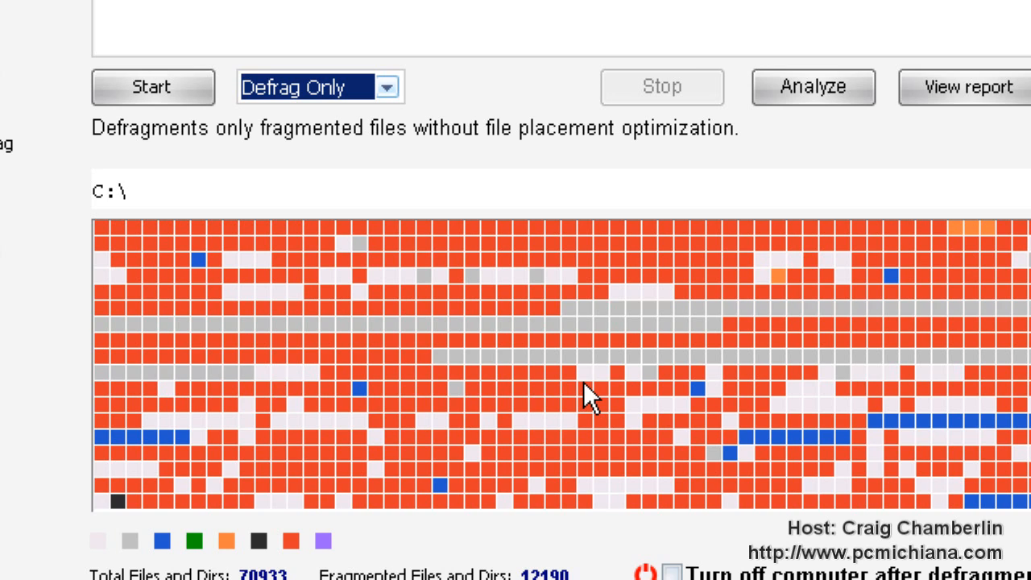
pyautogui.scroll(3)
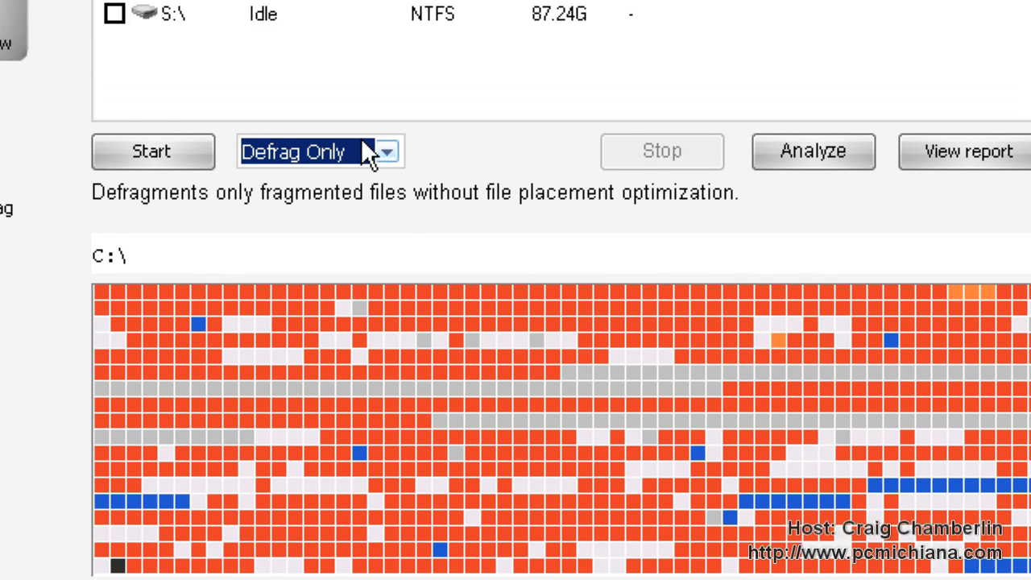
pyautogui.click(387, 151)
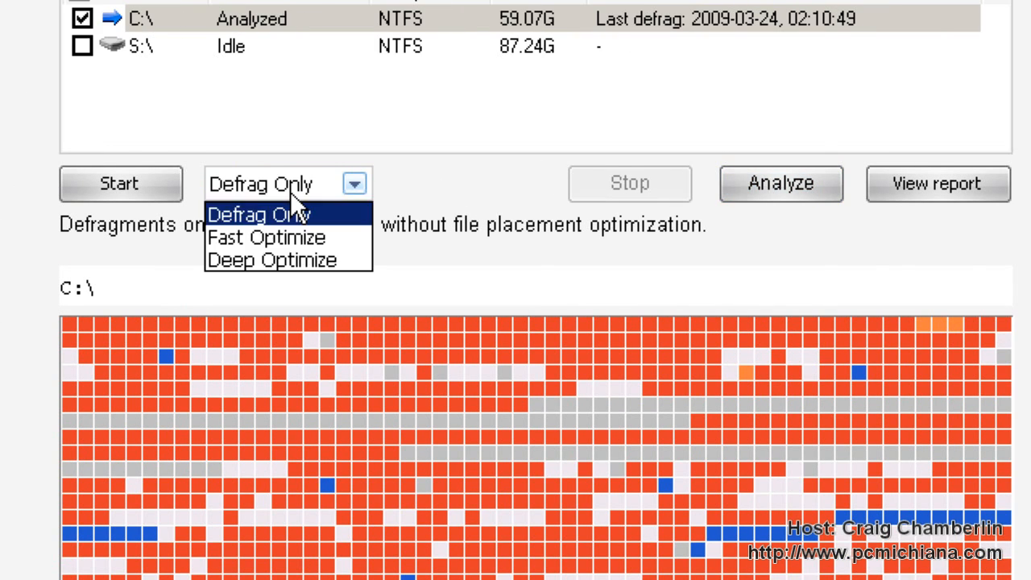
pyautogui.moveTo(287, 237)
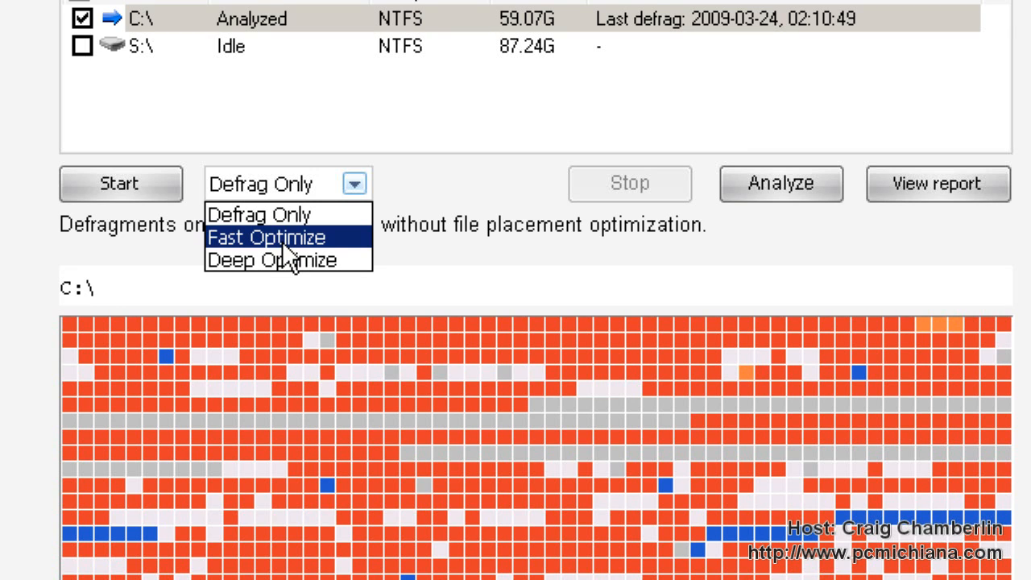
pyautogui.moveTo(273, 214)
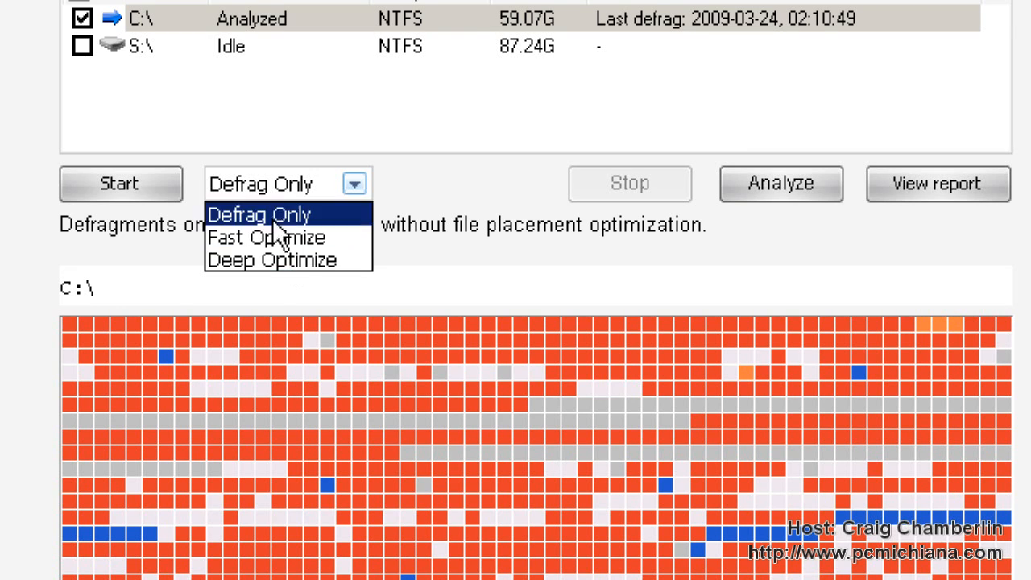
pyautogui.moveTo(282, 237)
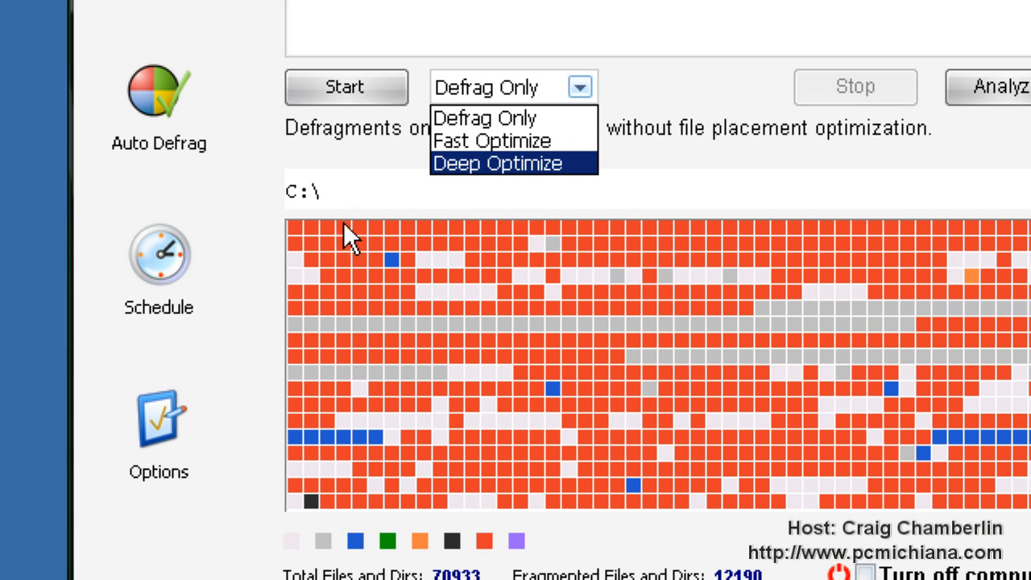
pyautogui.moveTo(443, 306)
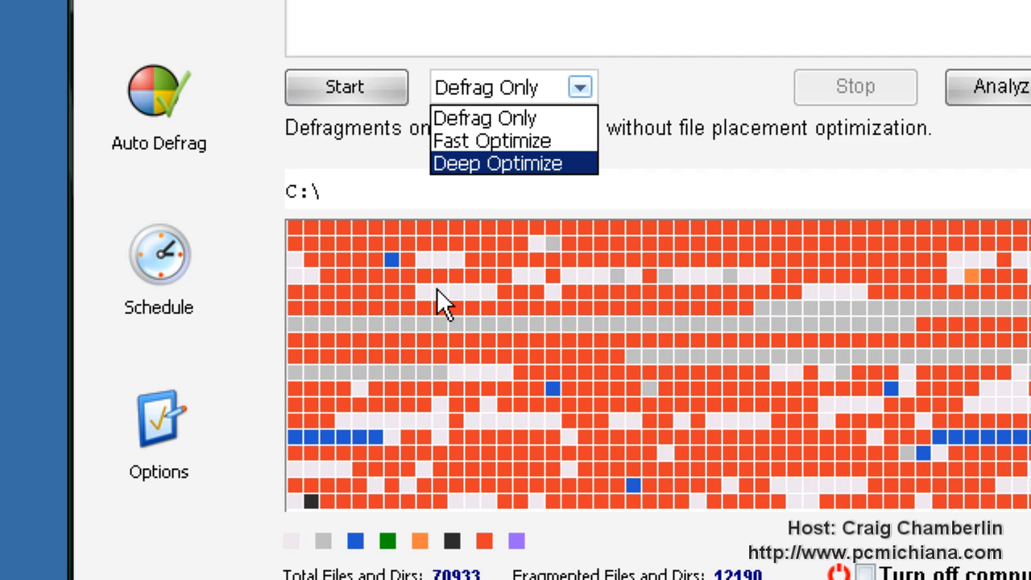
pyautogui.click(485, 116)
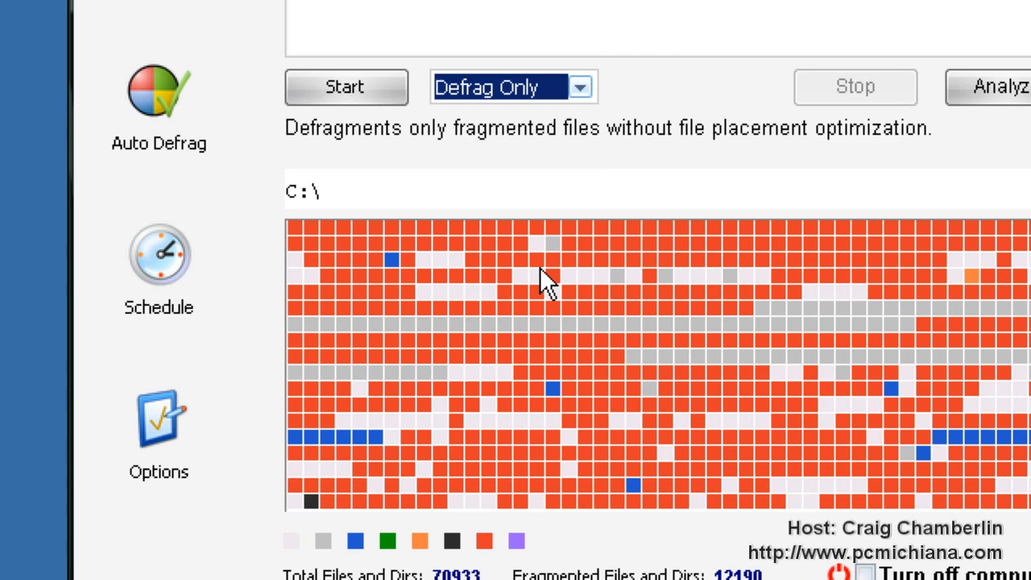
pyautogui.scroll(3)
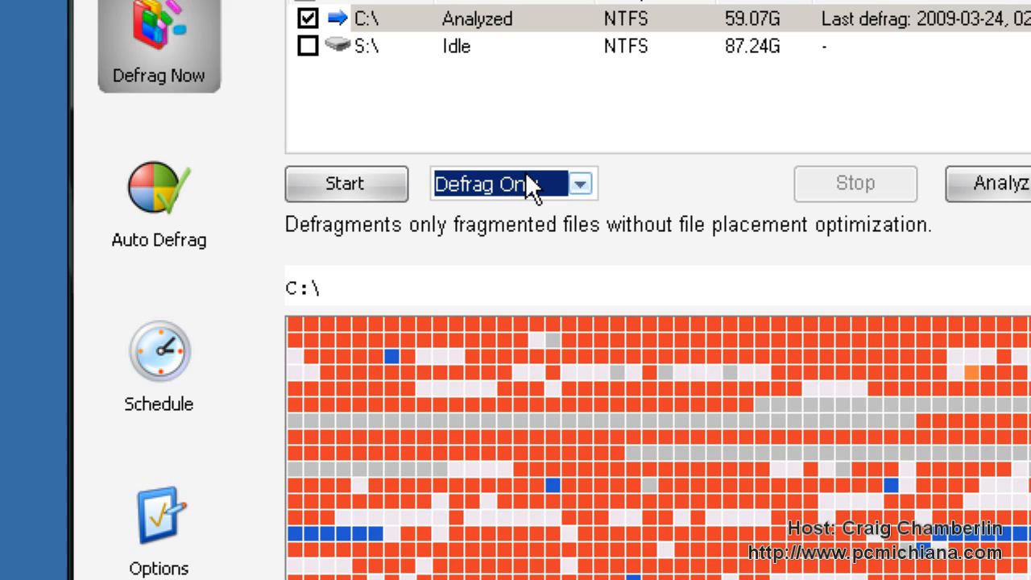
pyautogui.moveTo(528, 177)
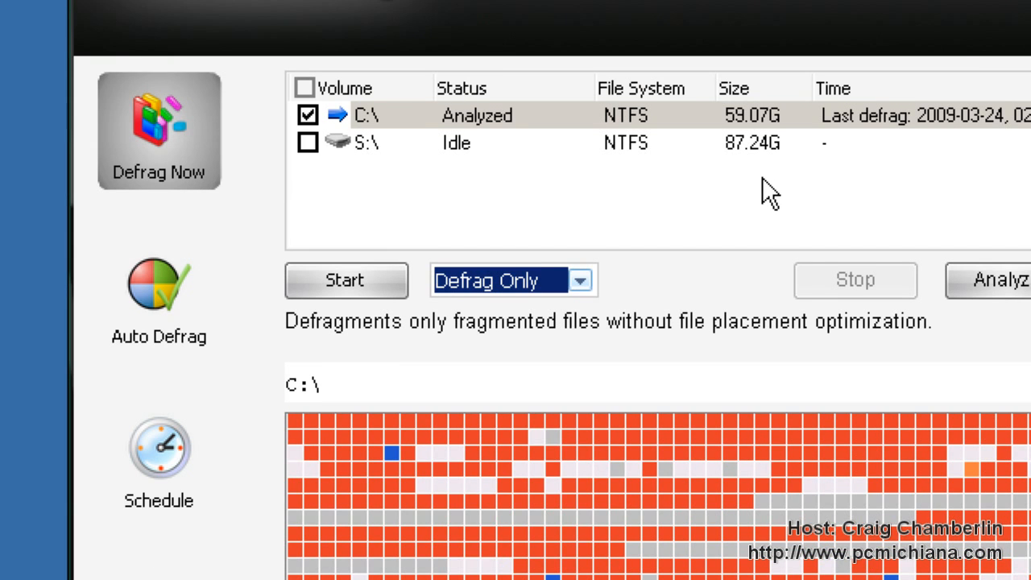
# Review the enabled schedule (Defrag Only, 10:00 PM every other Sunday) and return to the defrag page
pyautogui.click(157, 444)
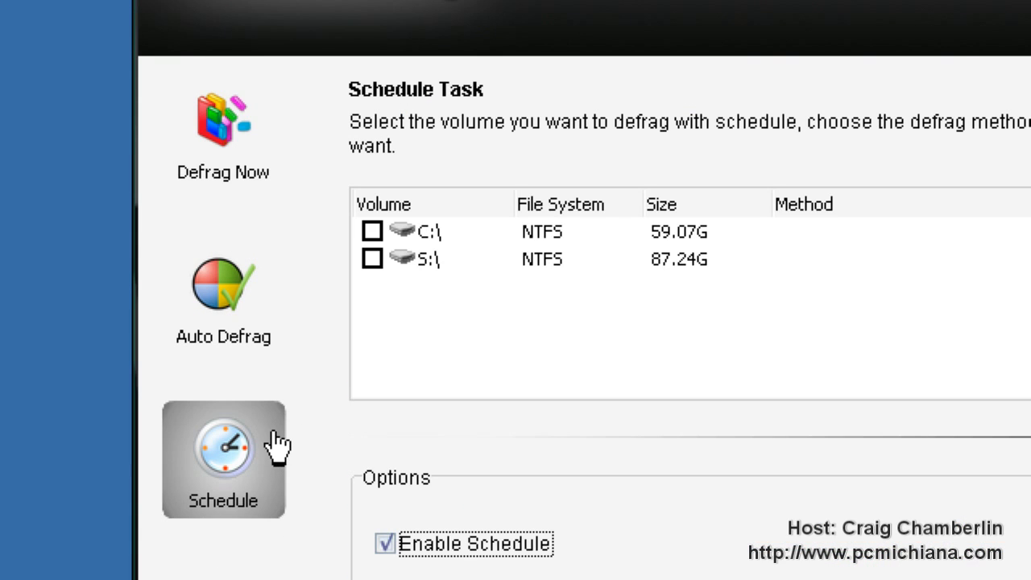
pyautogui.moveTo(587, 304)
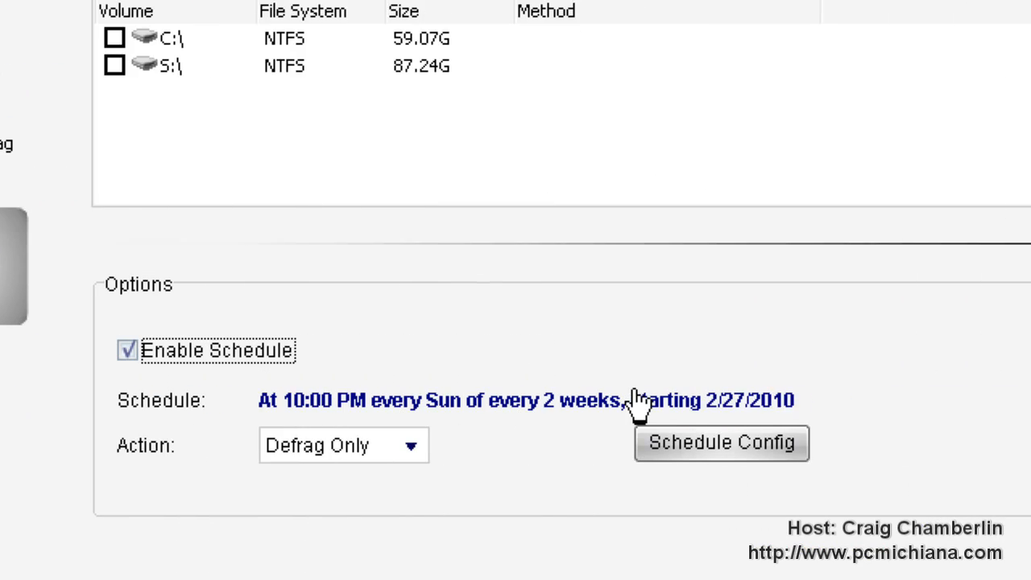
pyautogui.moveTo(631, 406)
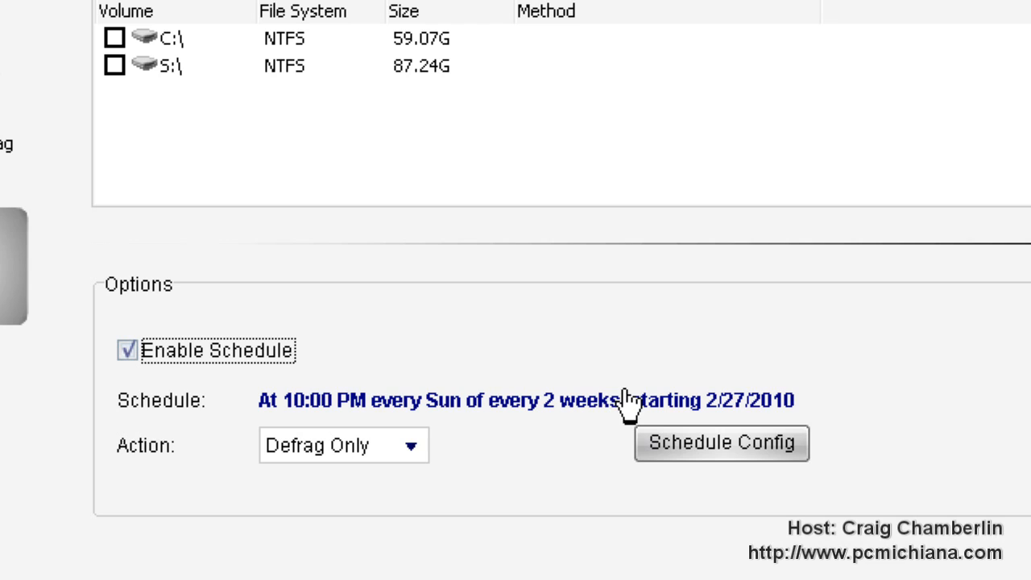
pyautogui.click(126, 350)
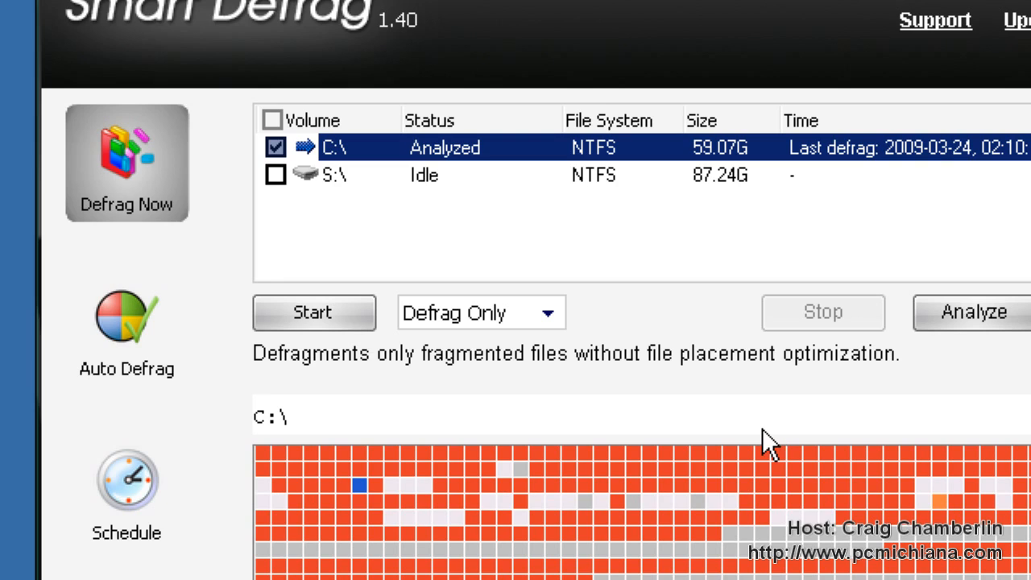
pyautogui.moveTo(528, 178)
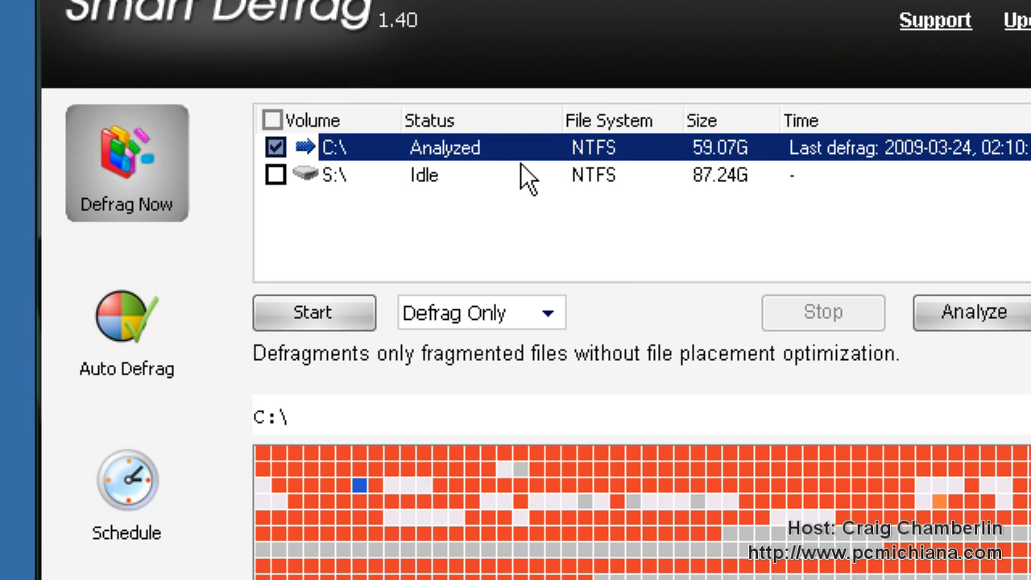